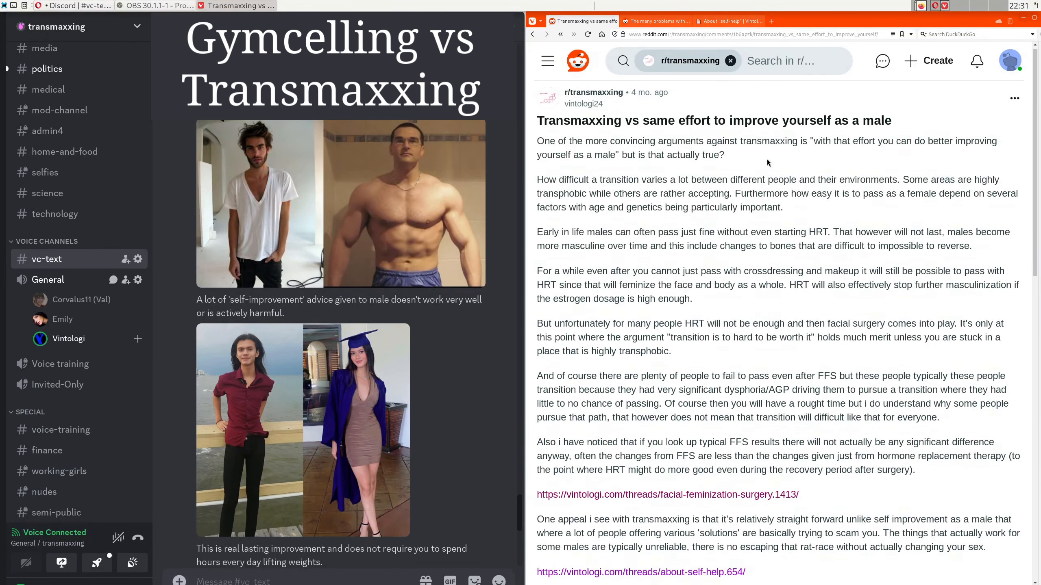
Switch Firefox to the 'About "self-help"' forum thread tab
{"action": "left_click", "coordinate": [727, 20]}
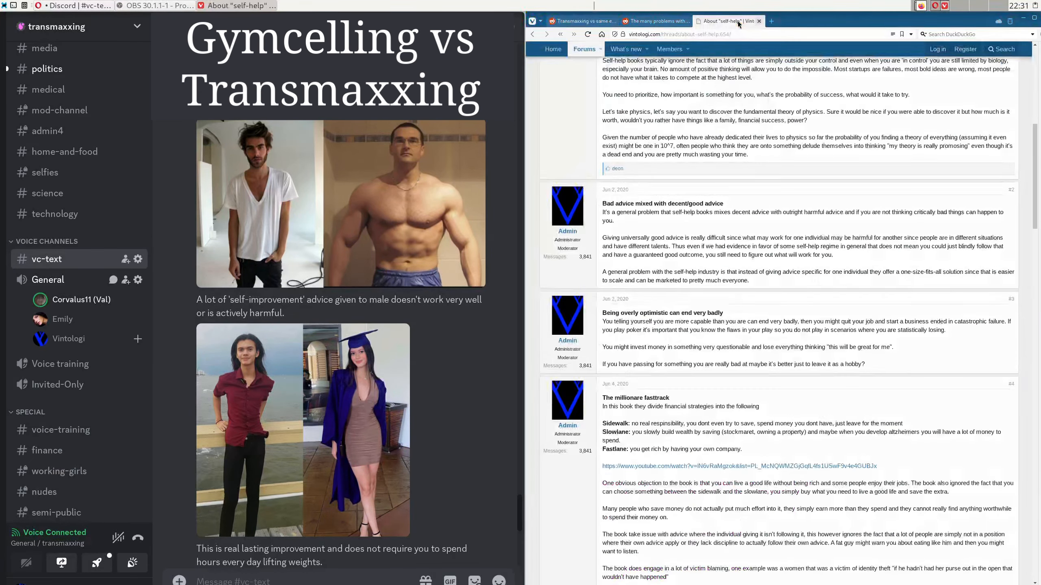